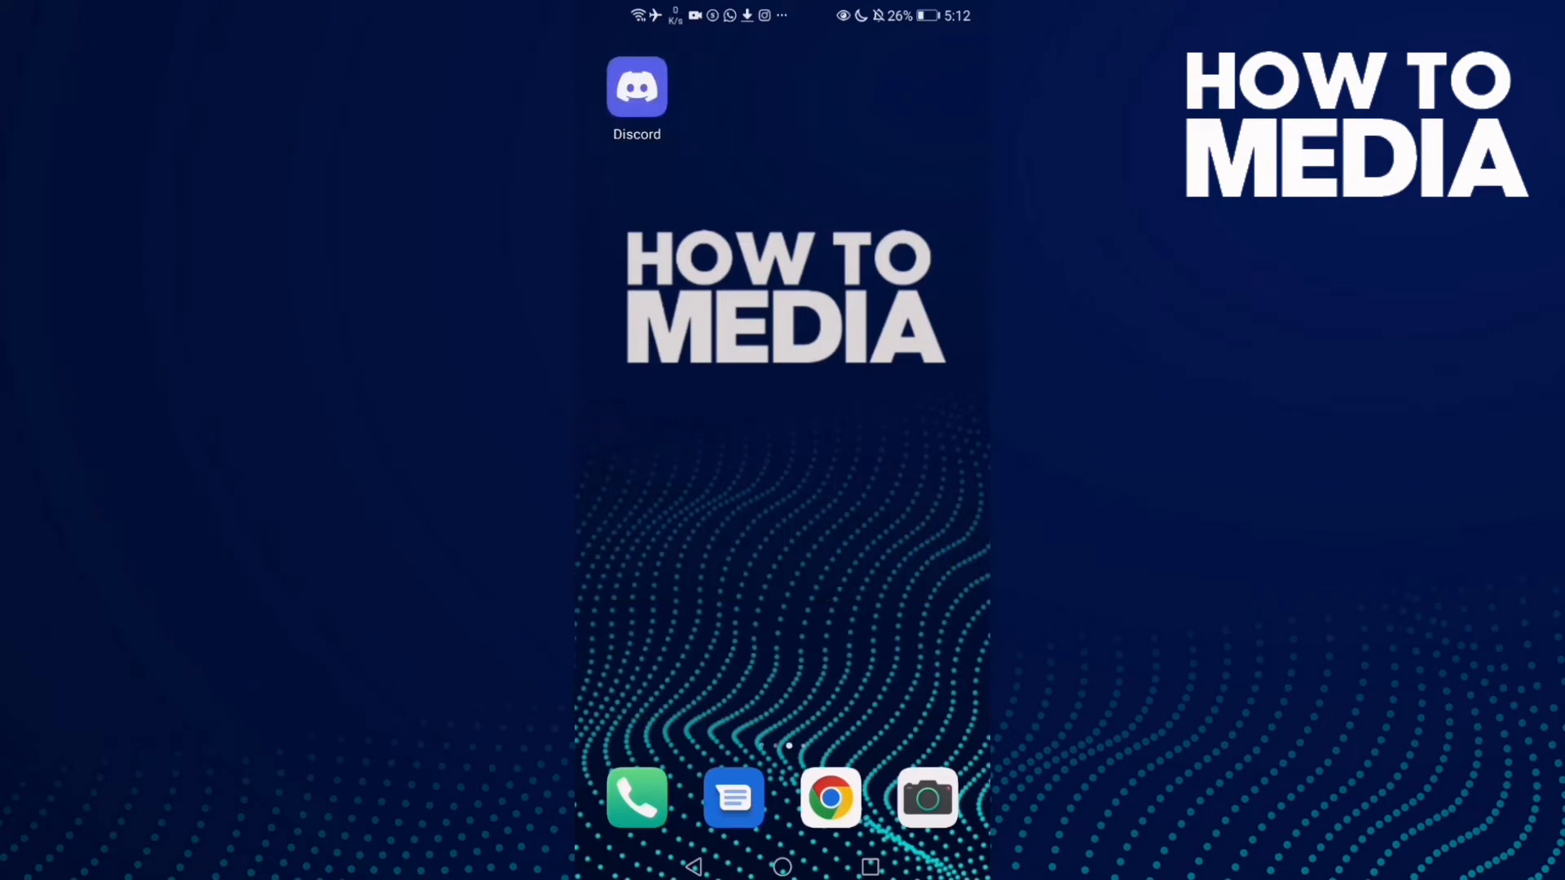
Launch the Discord app from the Android home screen
{"action": "left_click", "coordinate": [637, 89]}
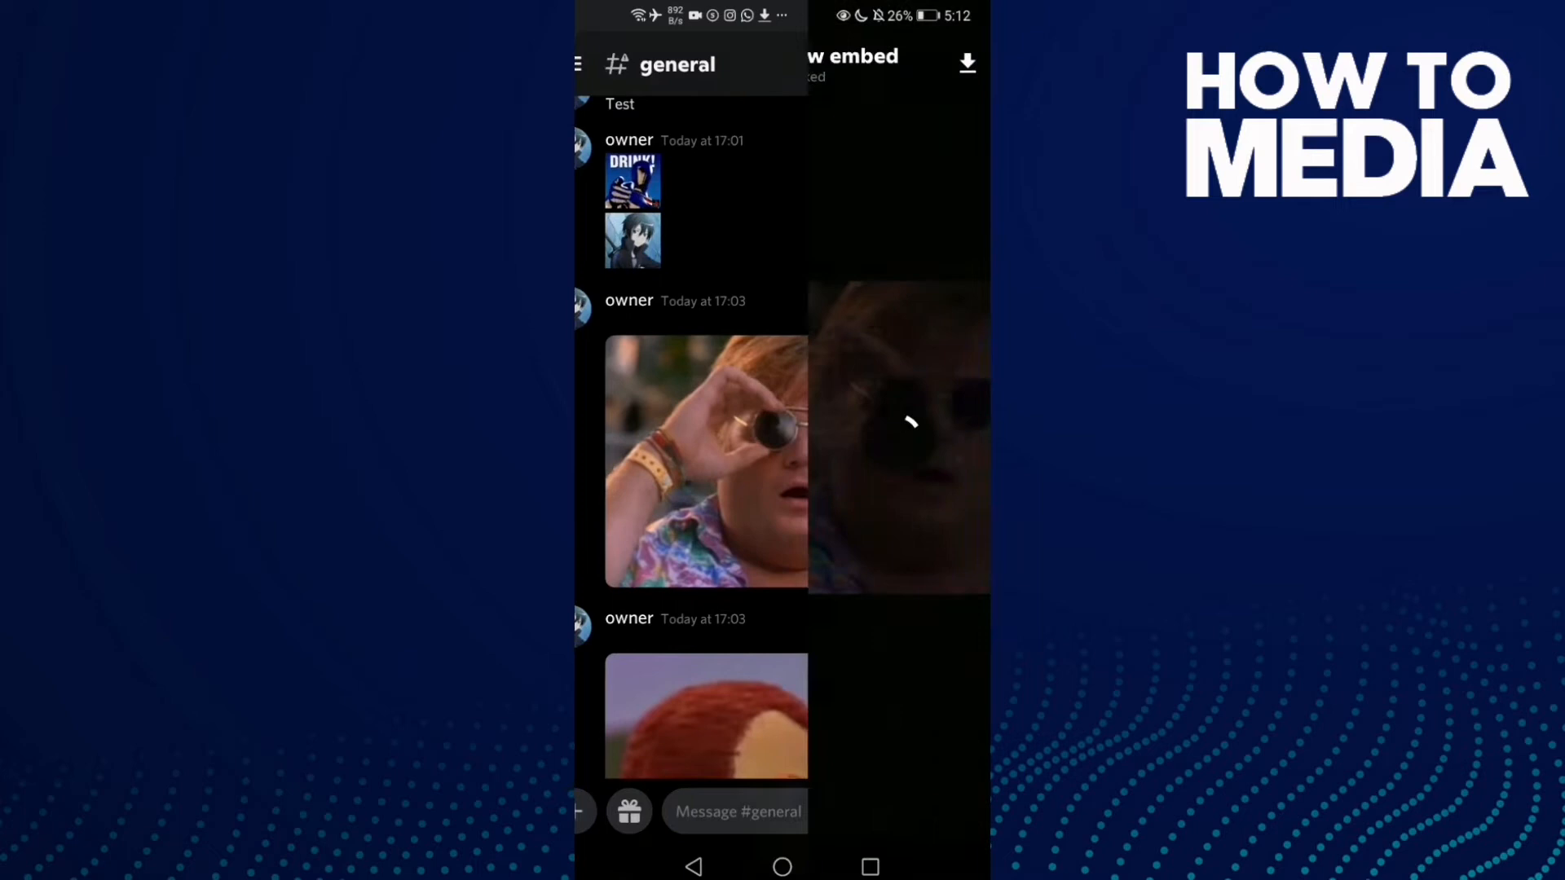
Open the shocked GIF from #general full-screen and reveal its toolbar
{"action": "left_click", "coordinate": [707, 461]}
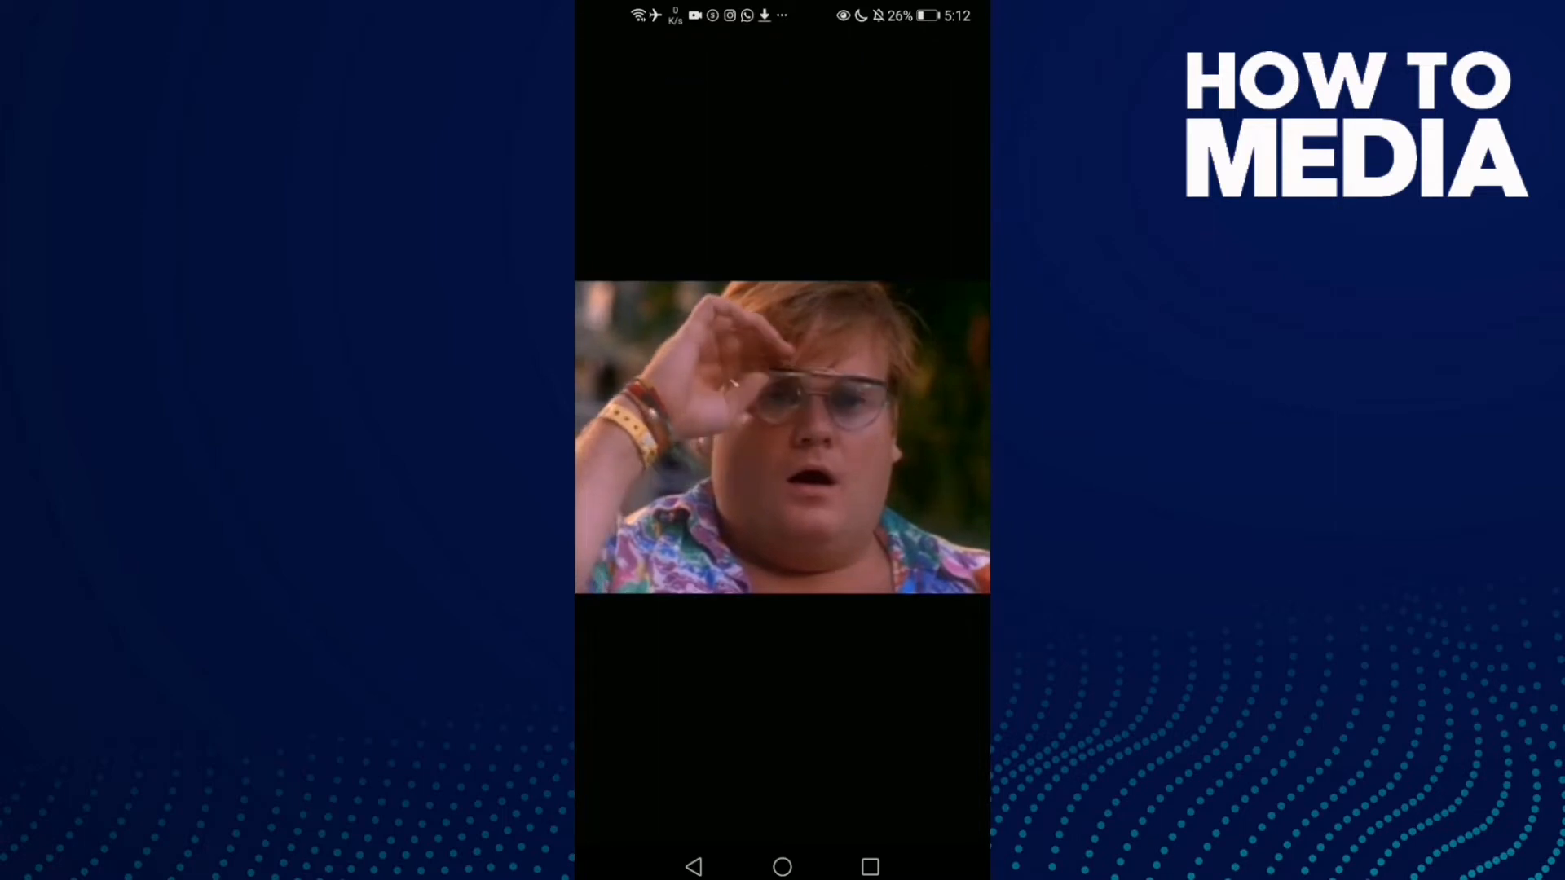
{"action": "left_click", "coordinate": [782, 437]}
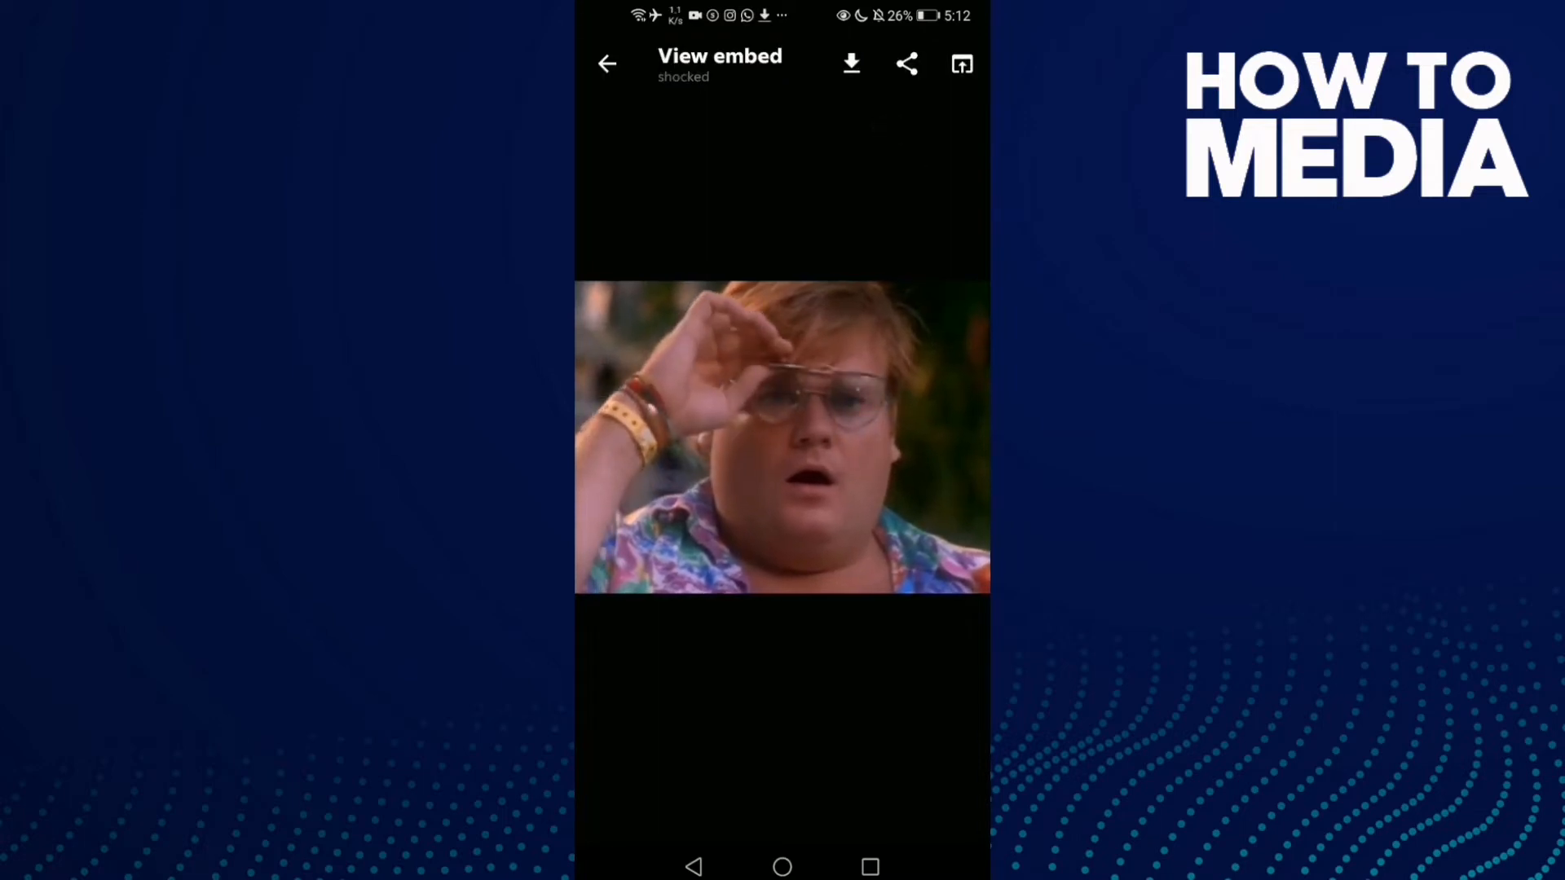
Open the Android share sheet for the shocked GIF and browse its app pages
{"action": "left_click", "coordinate": [907, 64]}
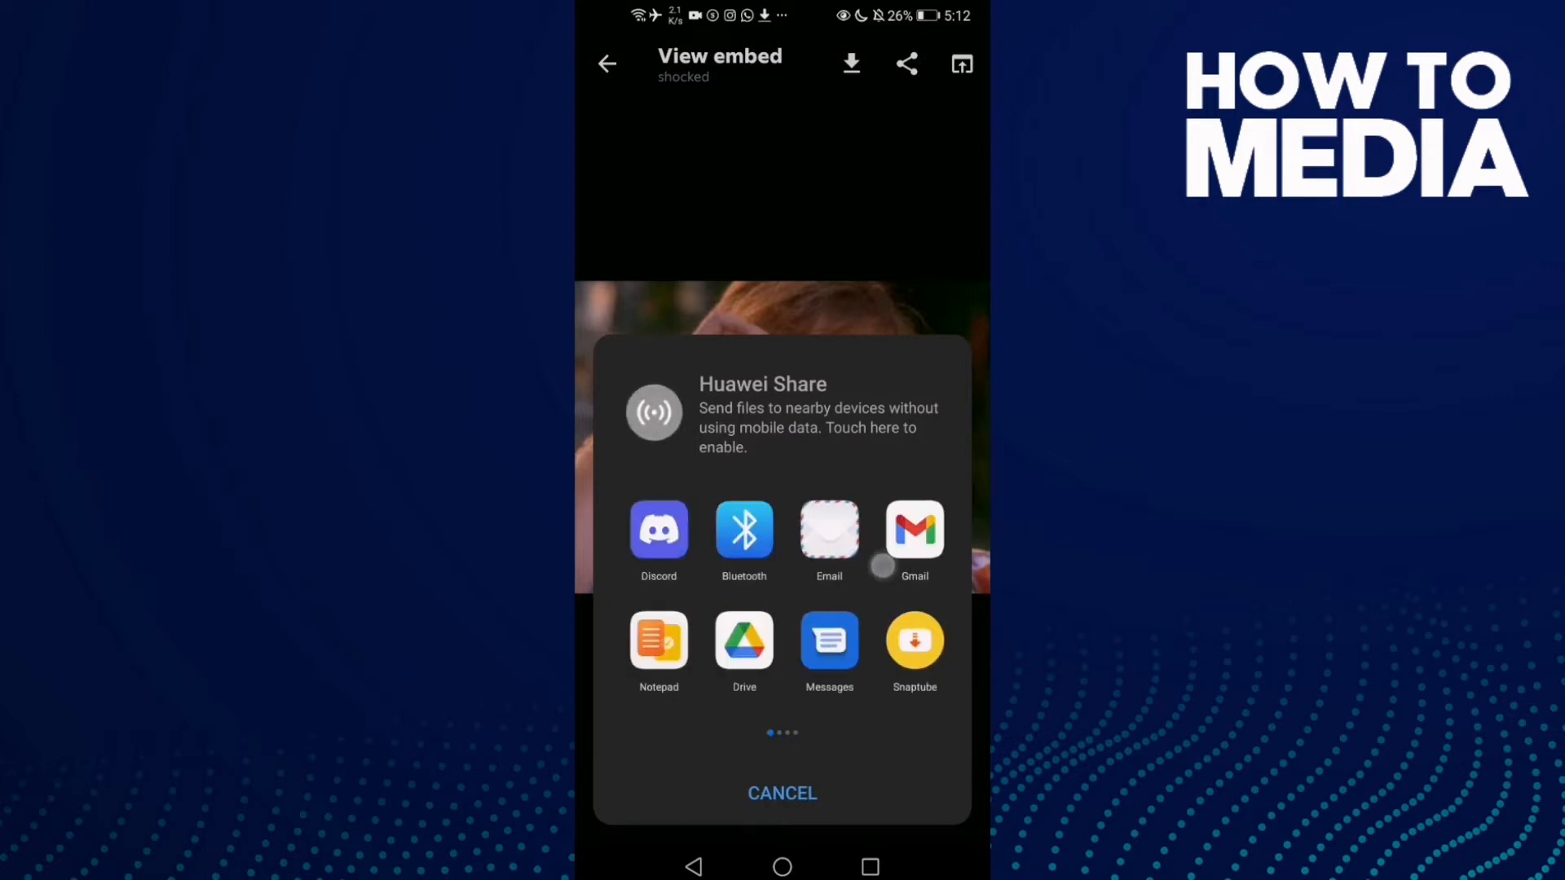
{"action": "scroll", "scroll_direction": "left", "scroll_amount": 3}
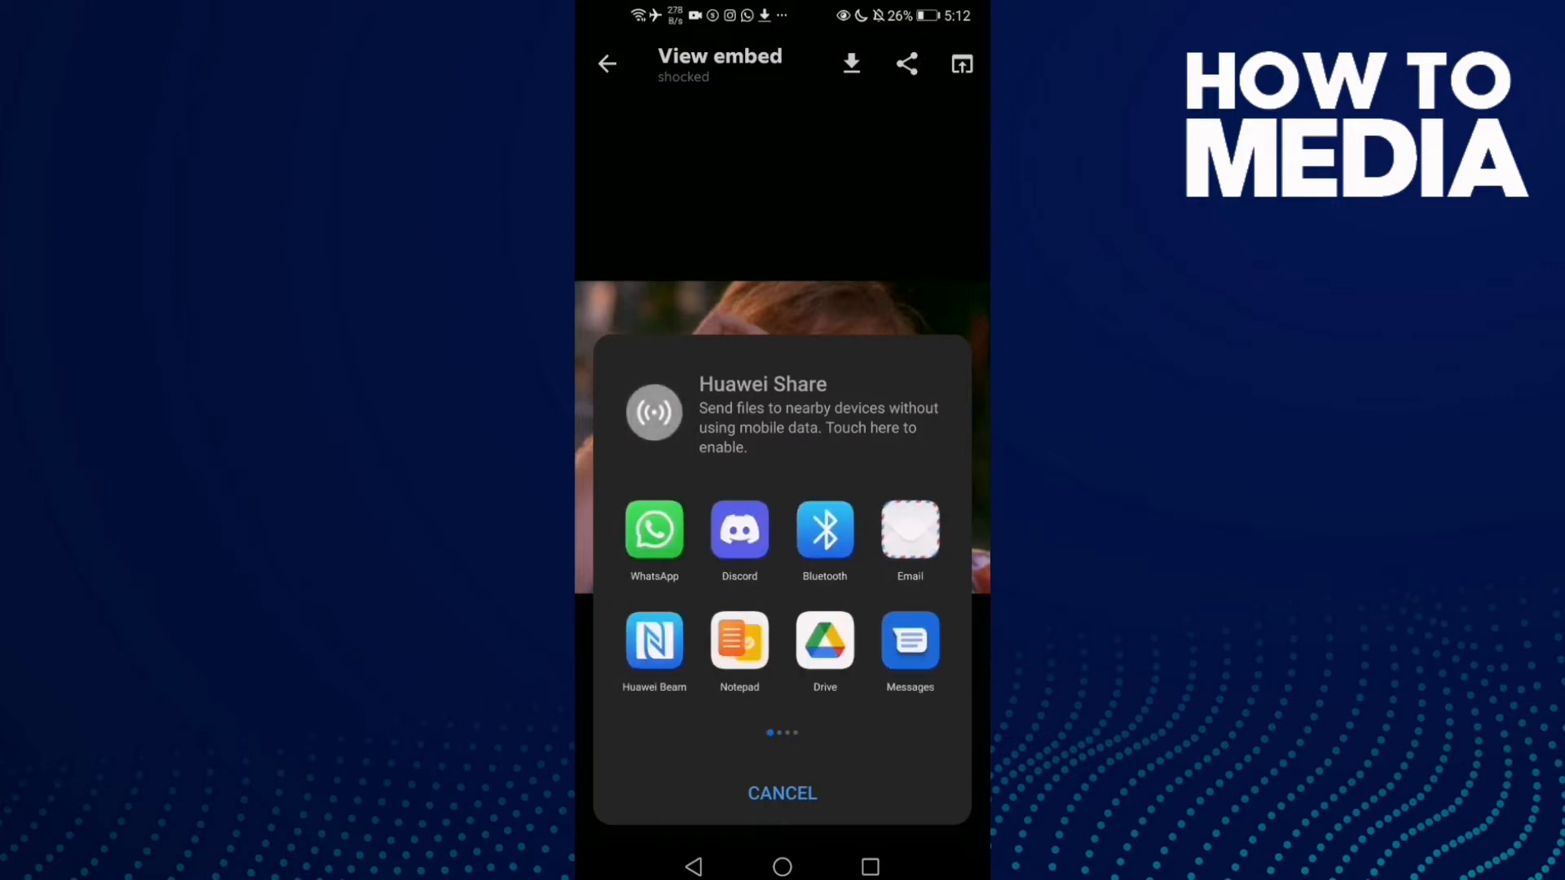
{"action": "scroll", "scroll_direction": "left", "scroll_amount": 3}
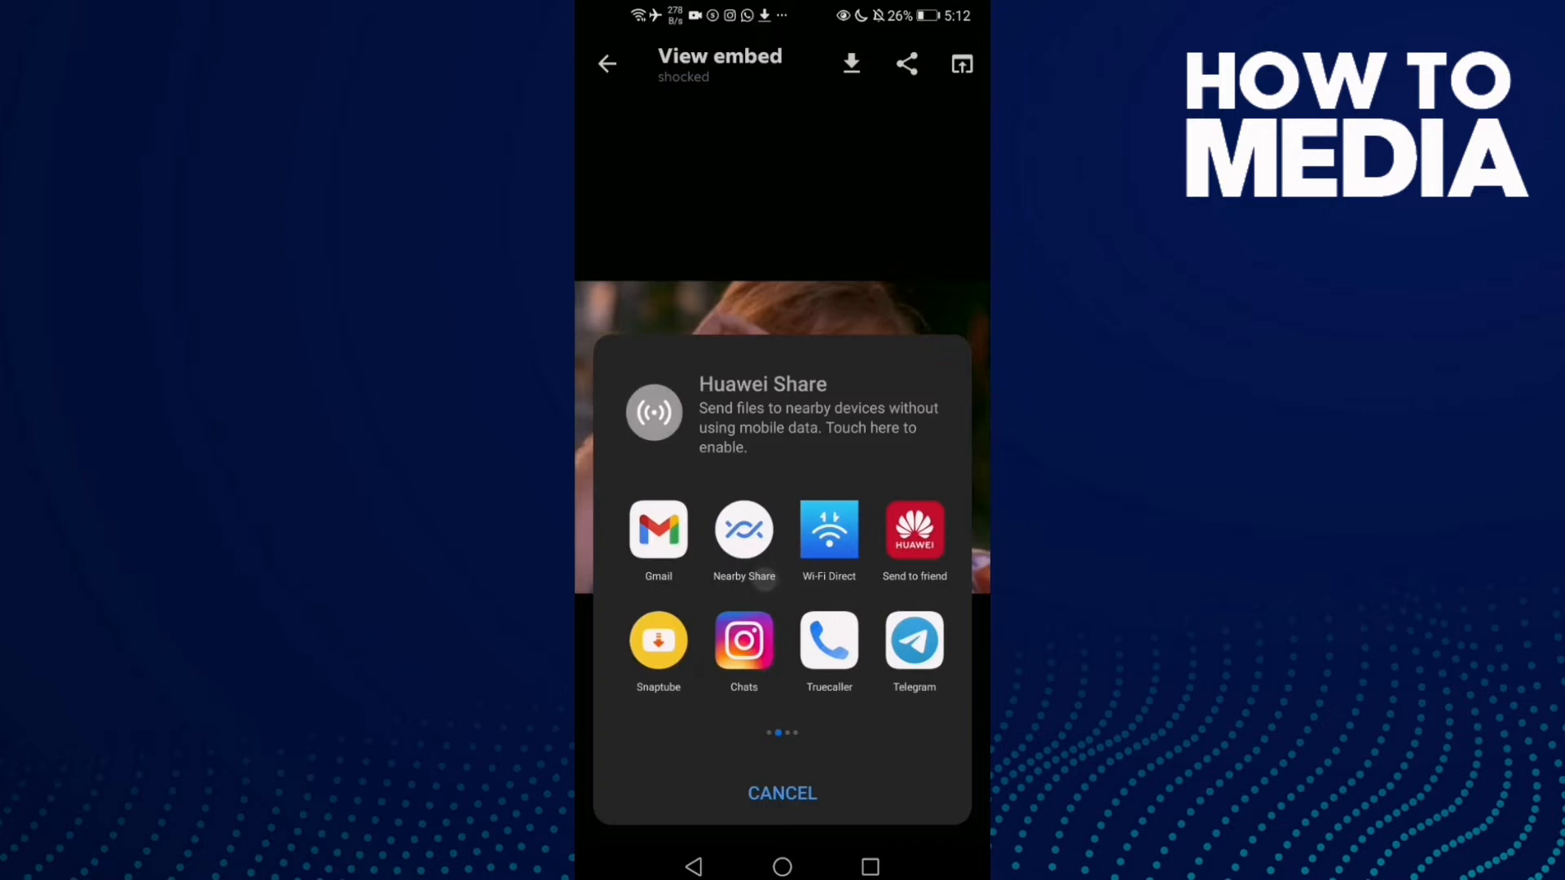
{"action": "scroll", "scroll_direction": "left", "scroll_amount": 3}
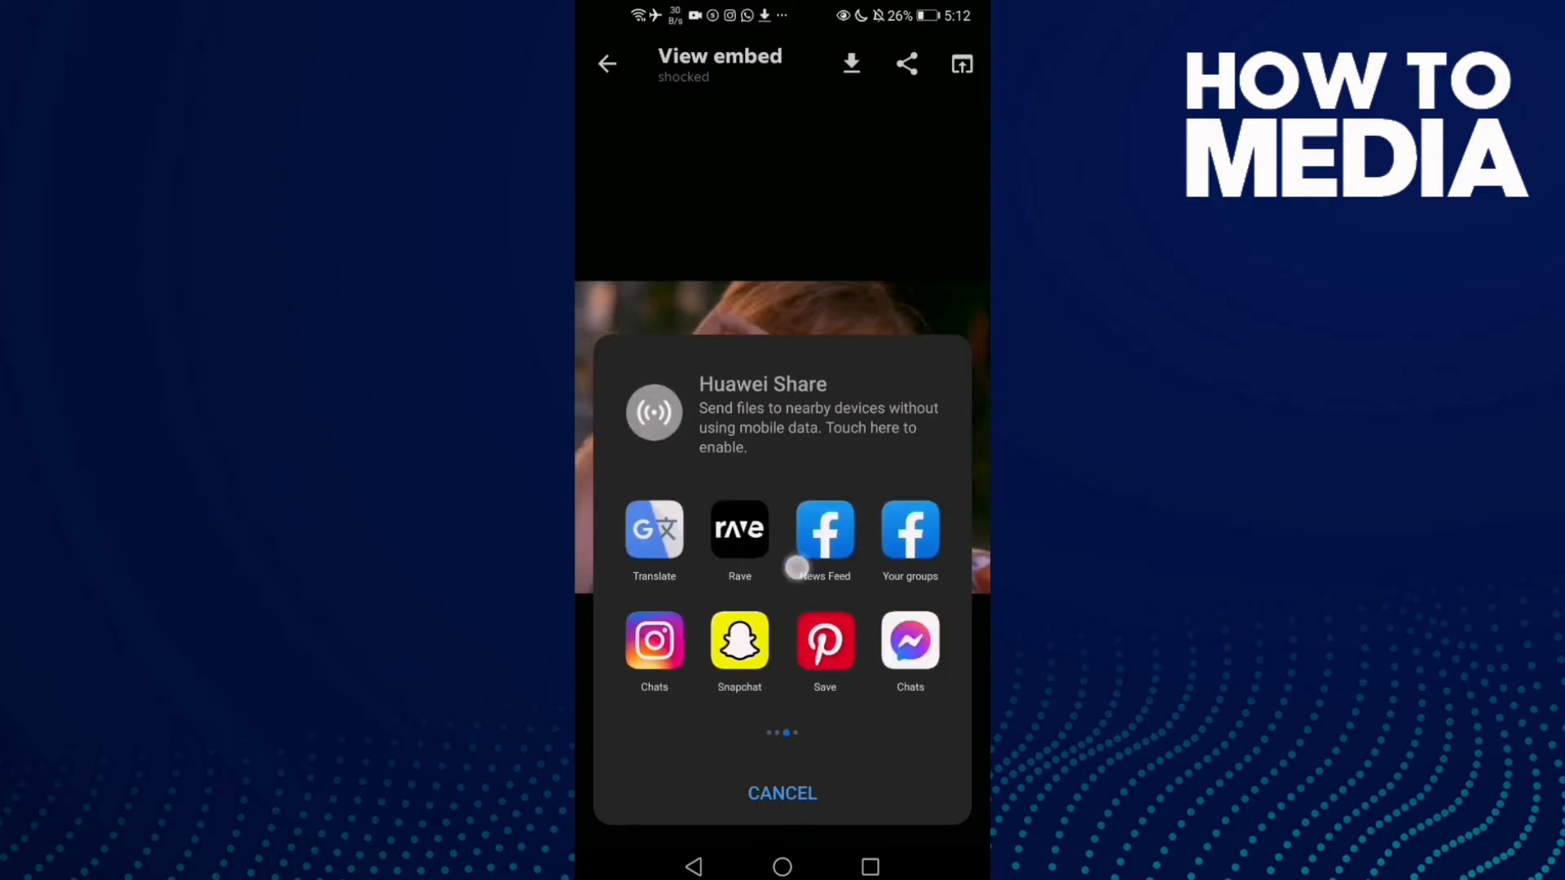
{"action": "scroll", "scroll_direction": "left", "scroll_amount": 3}
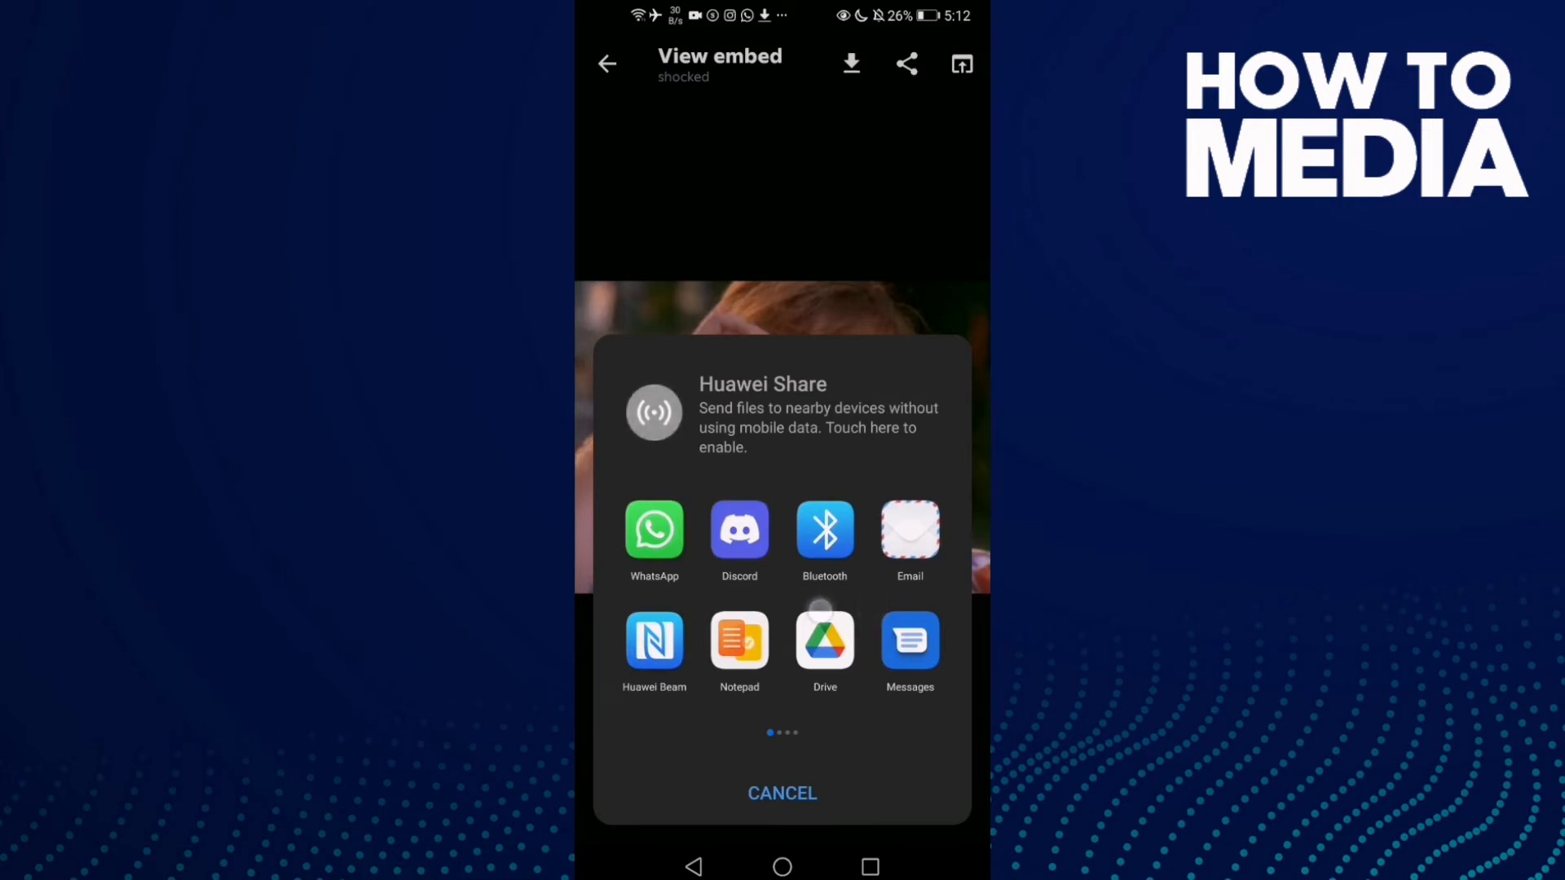
{"action": "scroll", "scroll_direction": "left", "scroll_amount": 3}
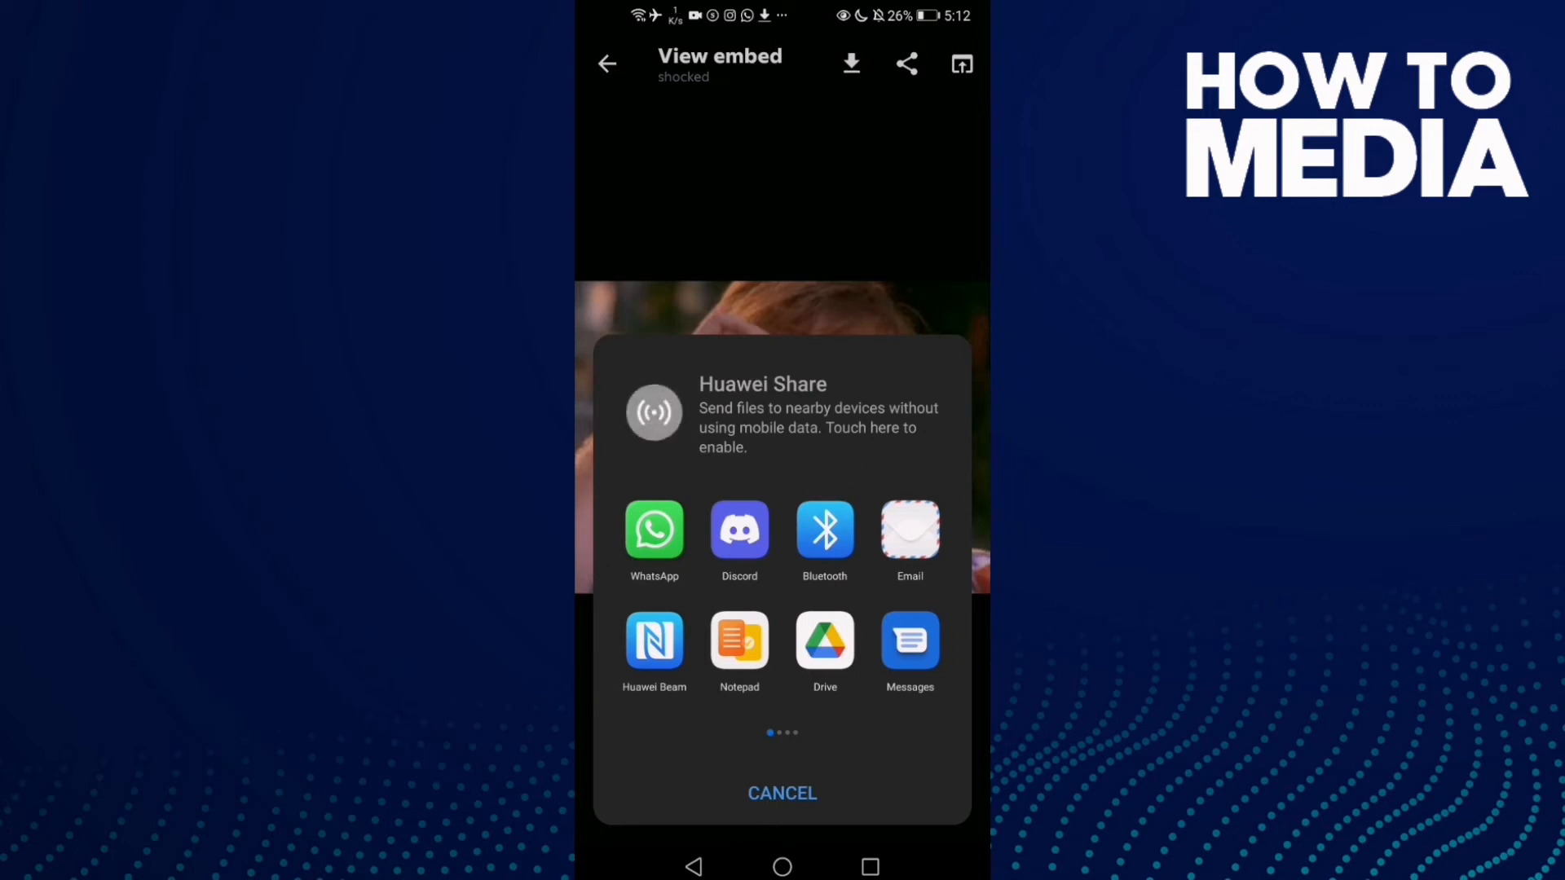
Choose Discord in the share sheet and send the GIF link to the selected user
{"action": "left_click", "coordinate": [738, 533]}
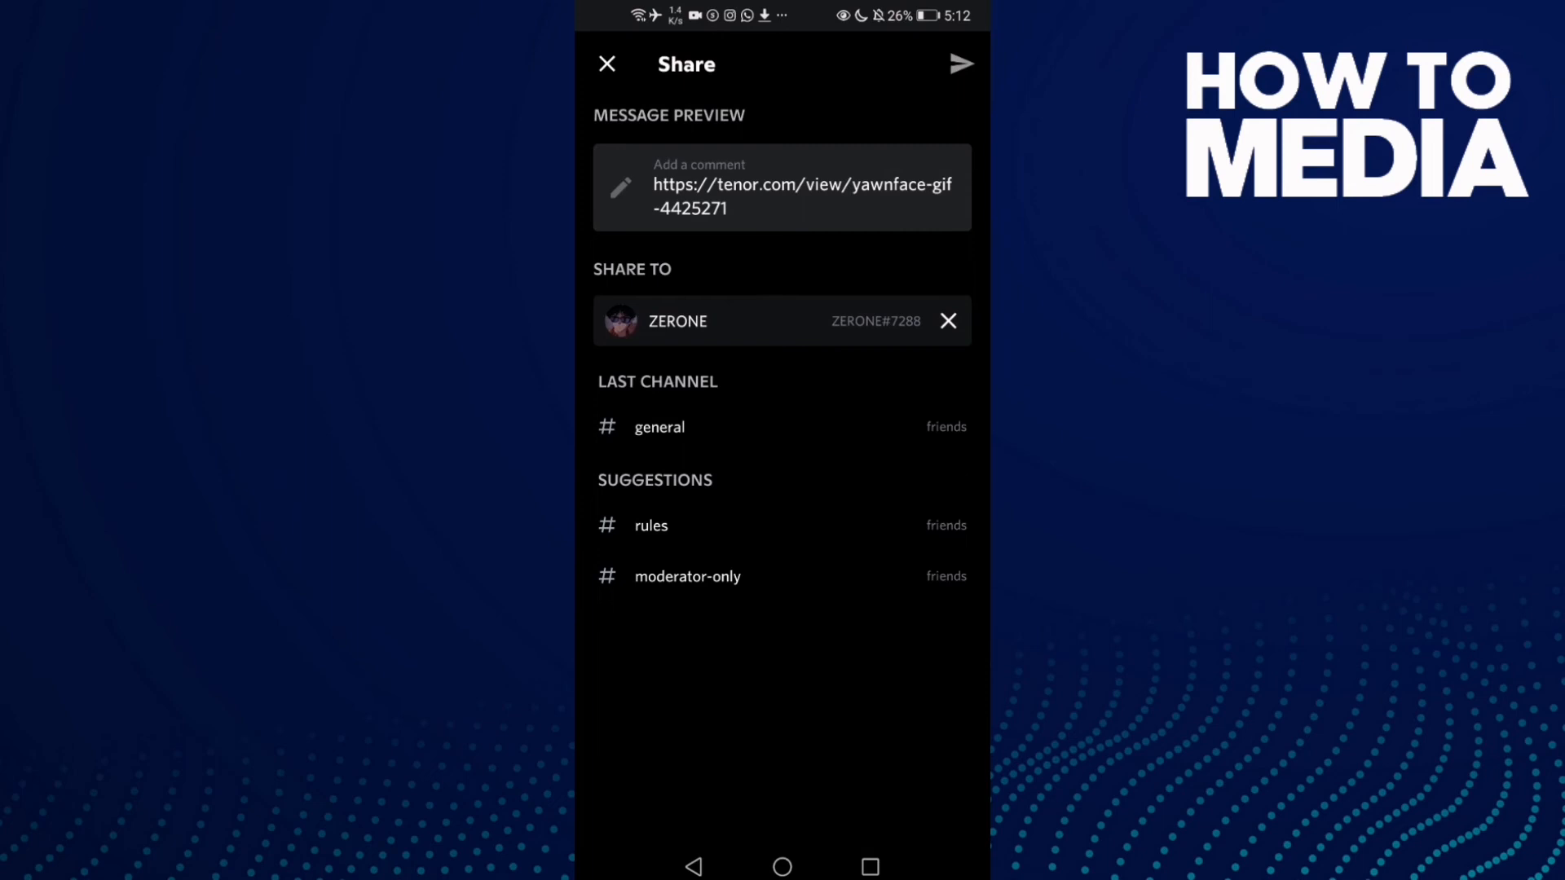
{"action": "left_click", "coordinate": [961, 63]}
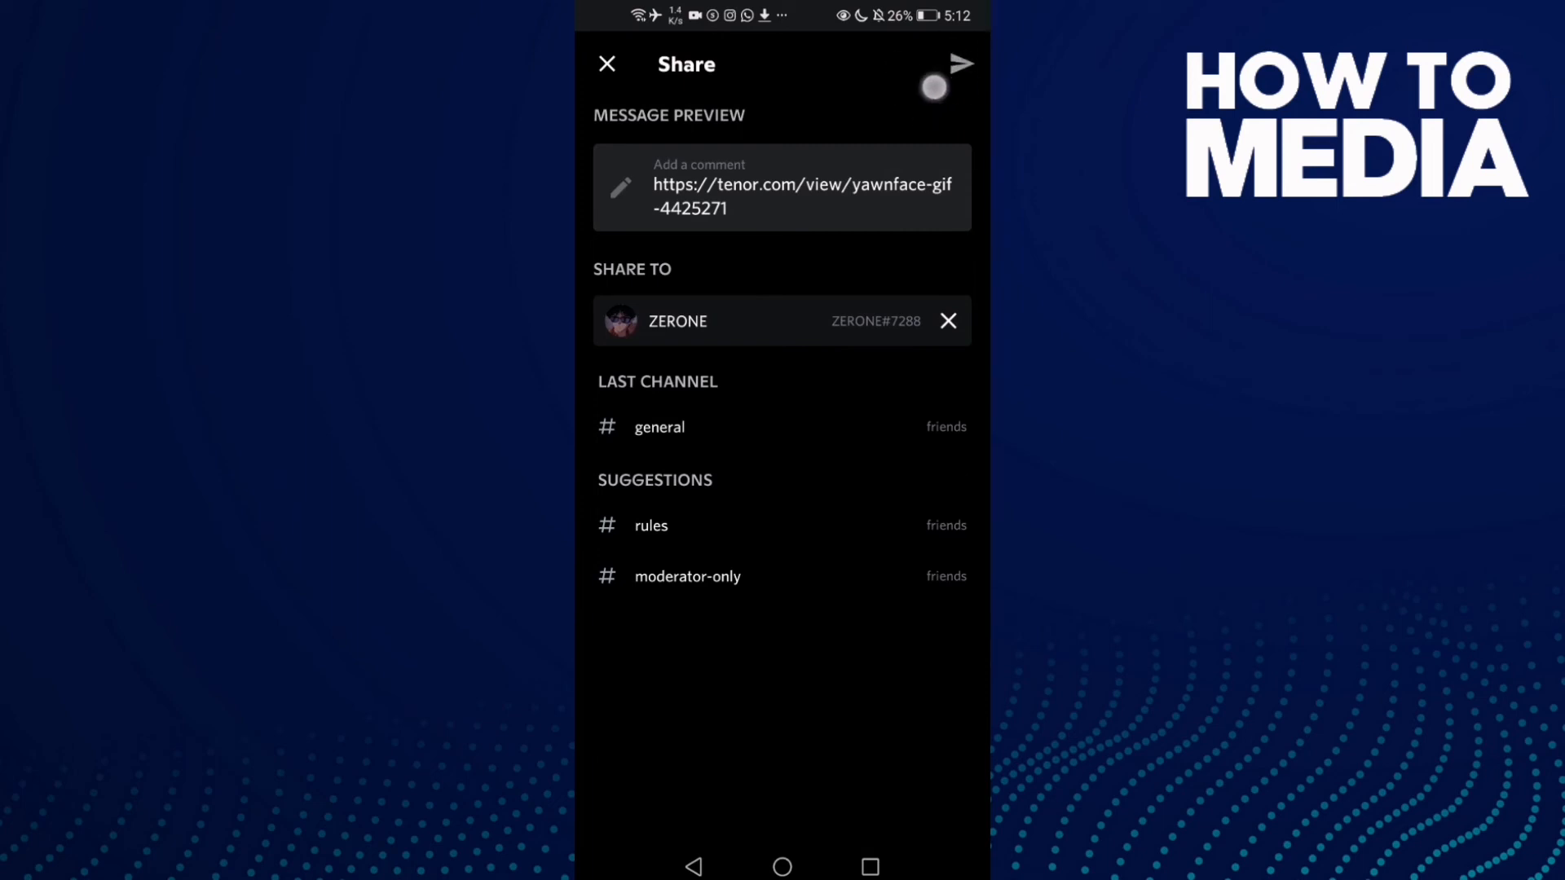